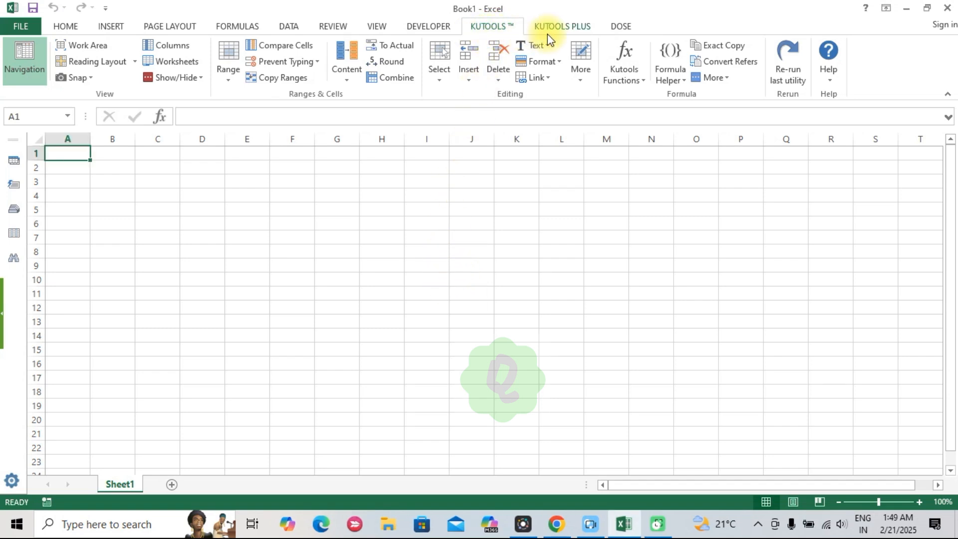
# - Browse the Kutools Plus and Kutools ribbons and the Text tools list
pyautogui.click(561, 27)
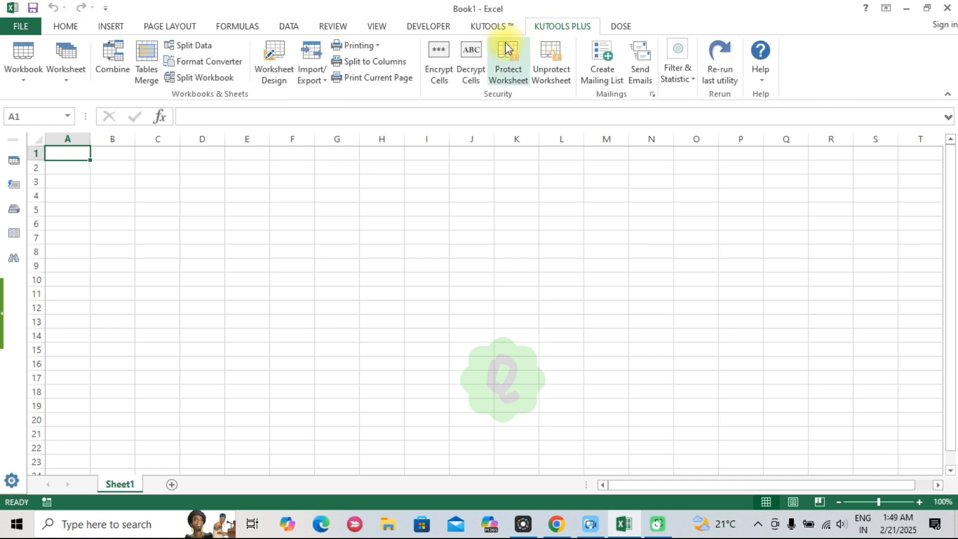
pyautogui.click(492, 27)
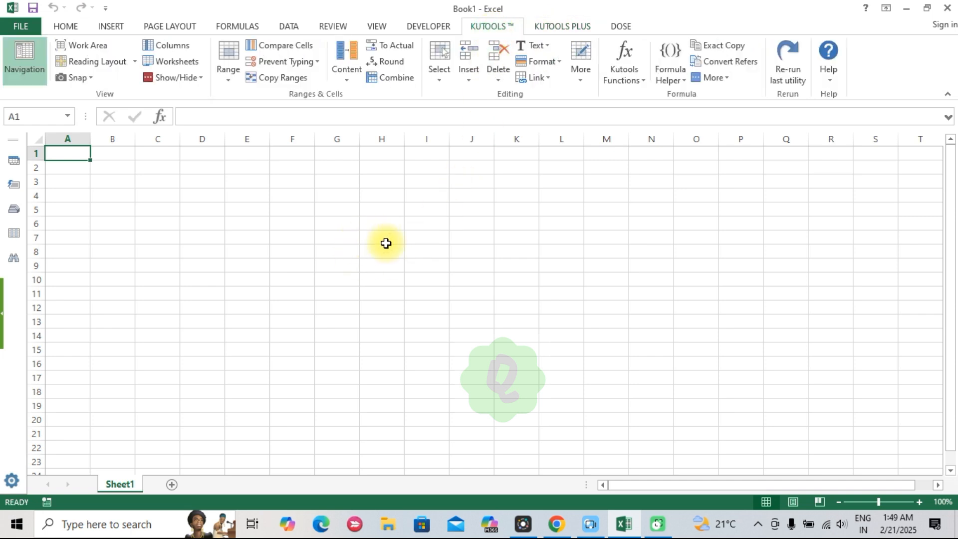
pyautogui.moveTo(395, 224)
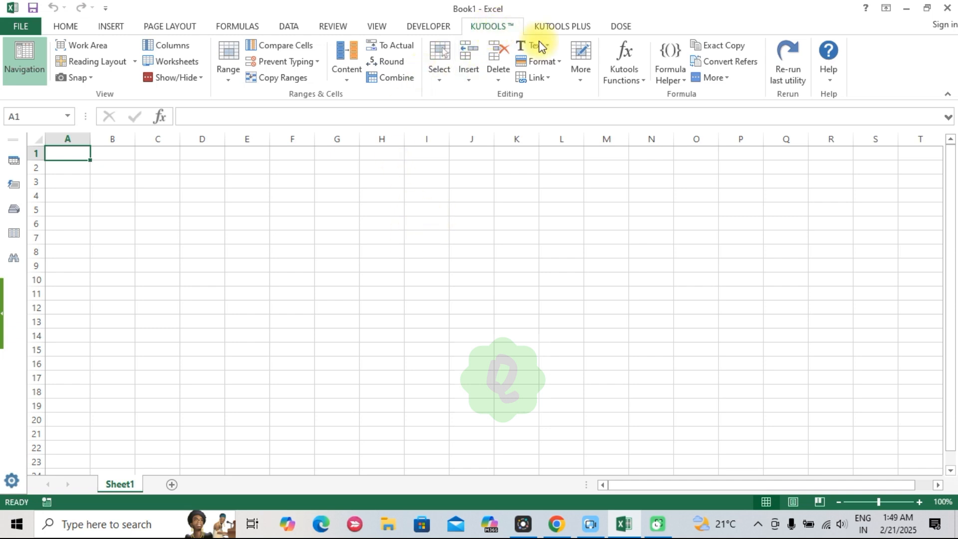
pyautogui.click(531, 45)
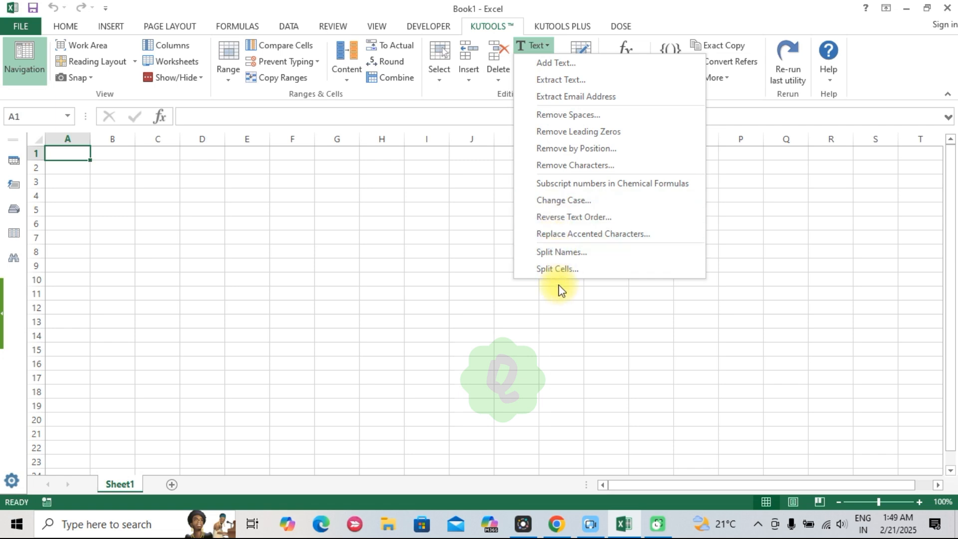
pyautogui.moveTo(553, 292)
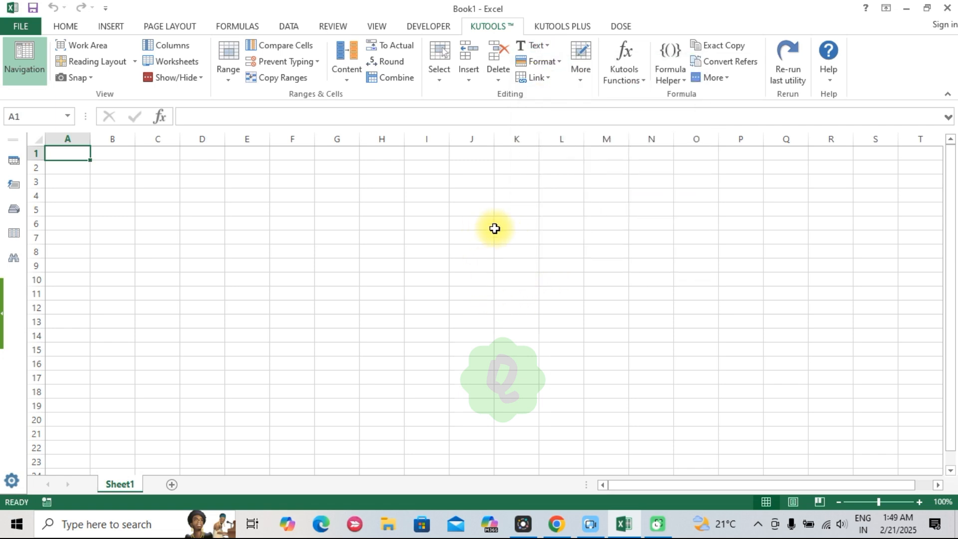
pyautogui.moveTo(495, 212)
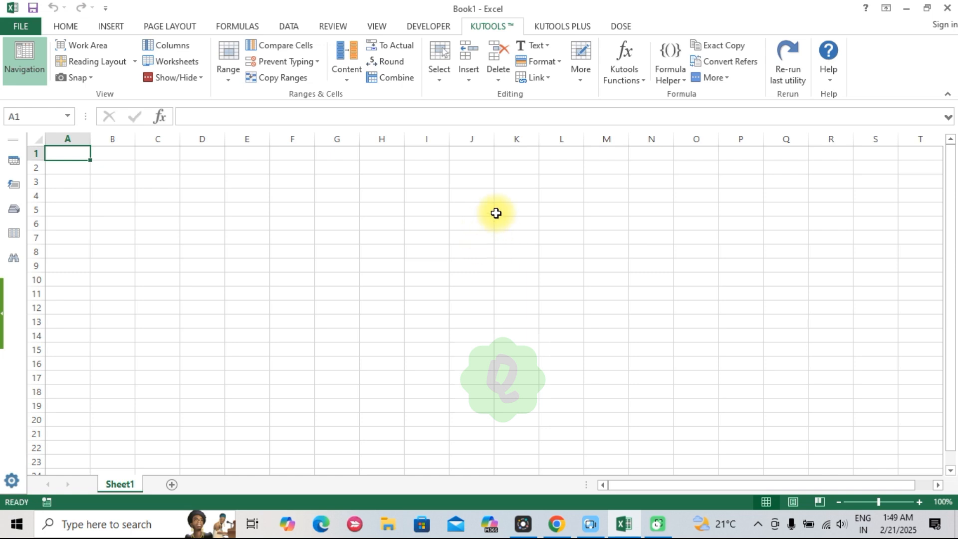
pyautogui.moveTo(435, 218)
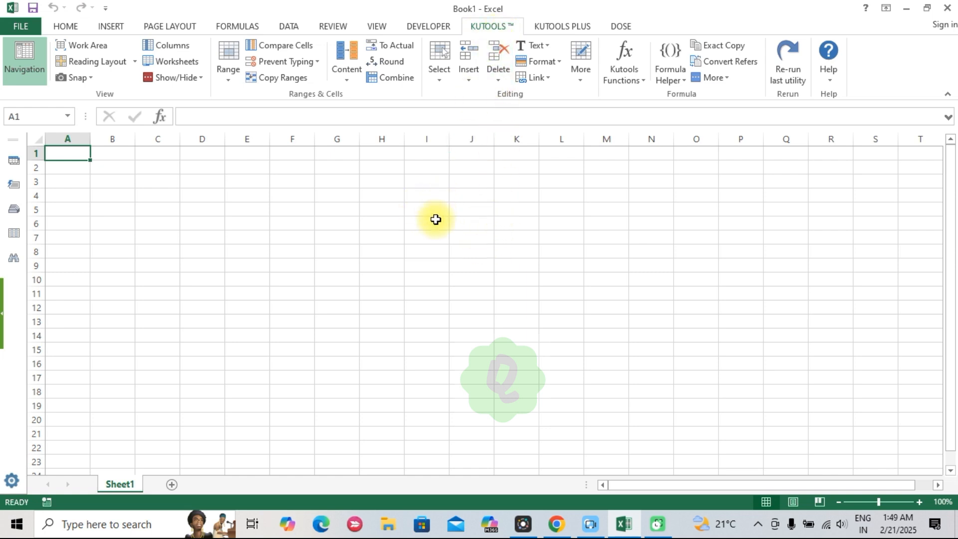
pyautogui.moveTo(431, 223)
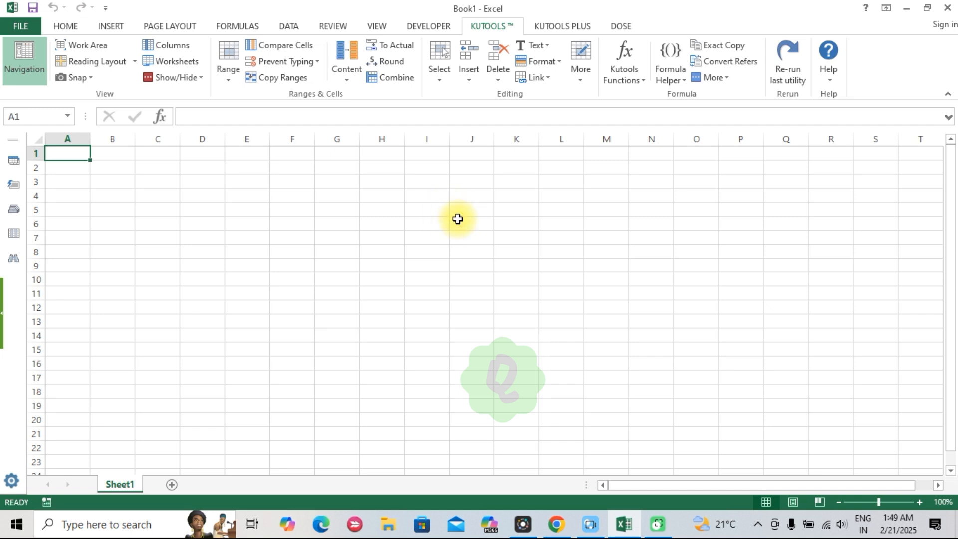
pyautogui.moveTo(450, 219)
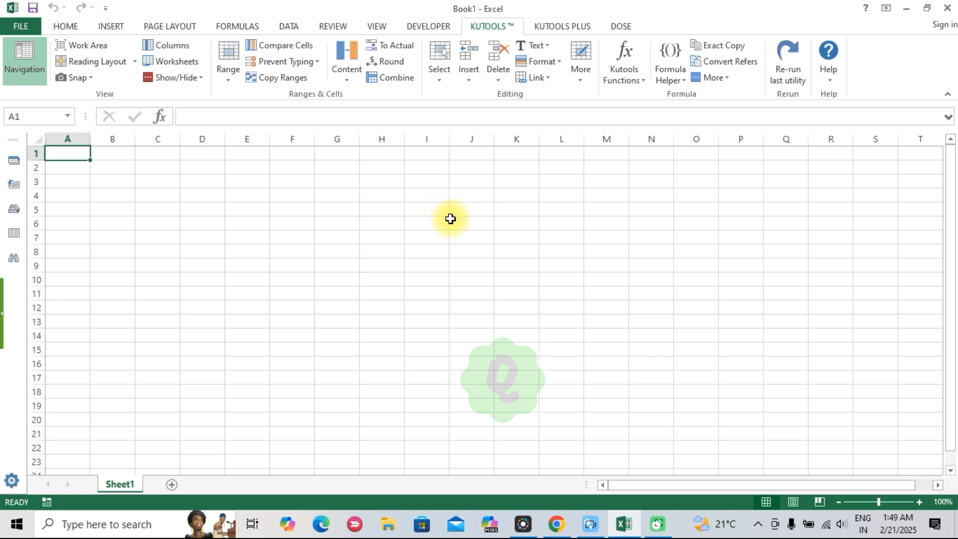
pyautogui.moveTo(472, 204)
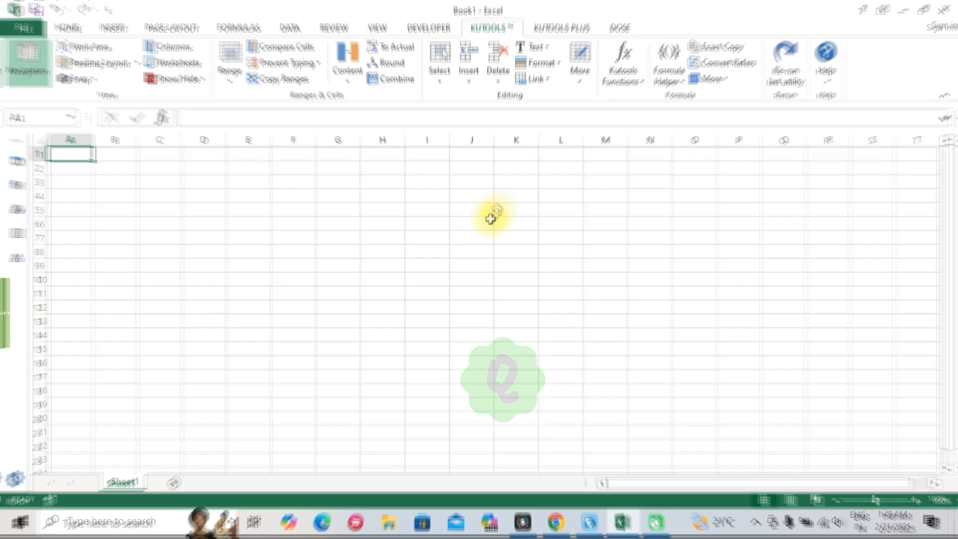
# - Preview the four Combine wizard options, then dismiss the merged-cell count message
pyautogui.click(112, 60)
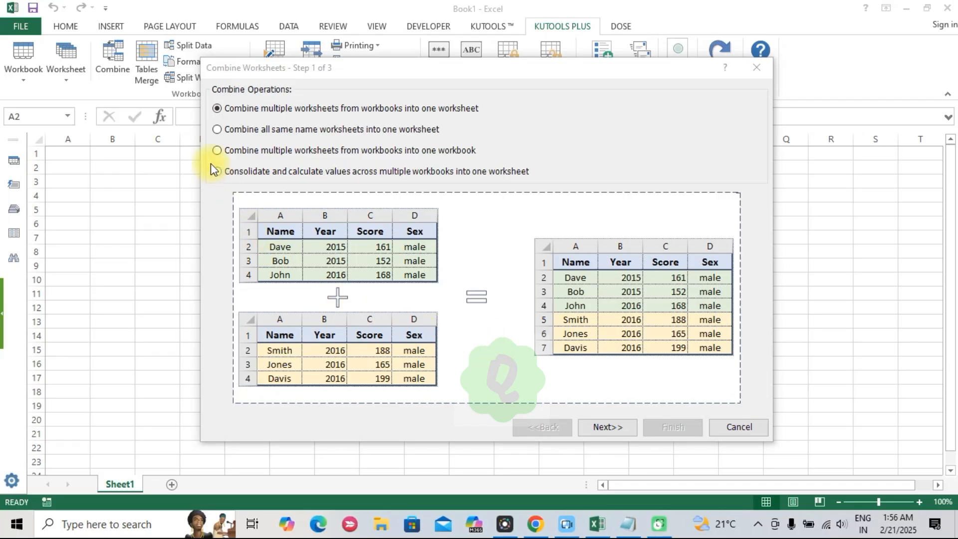
pyautogui.click(217, 128)
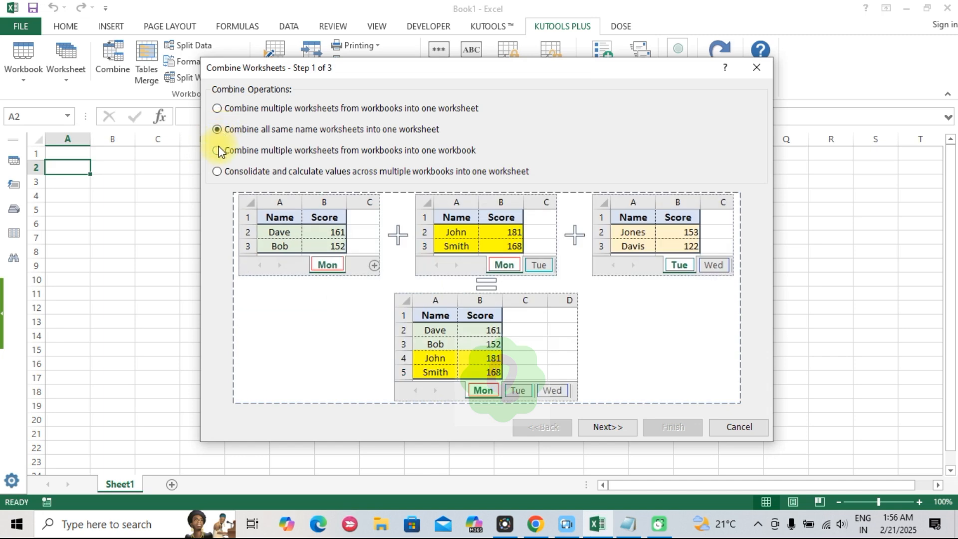
pyautogui.click(217, 150)
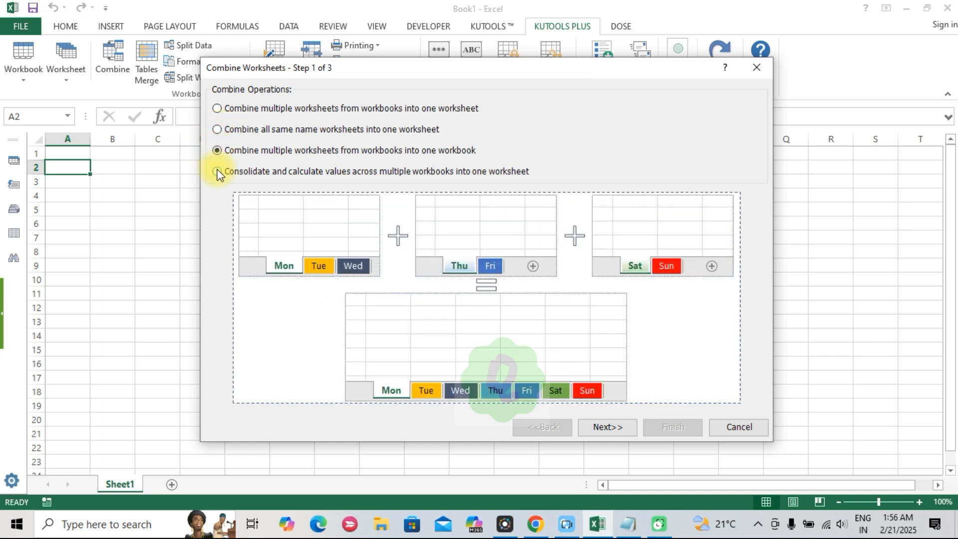
pyautogui.click(217, 171)
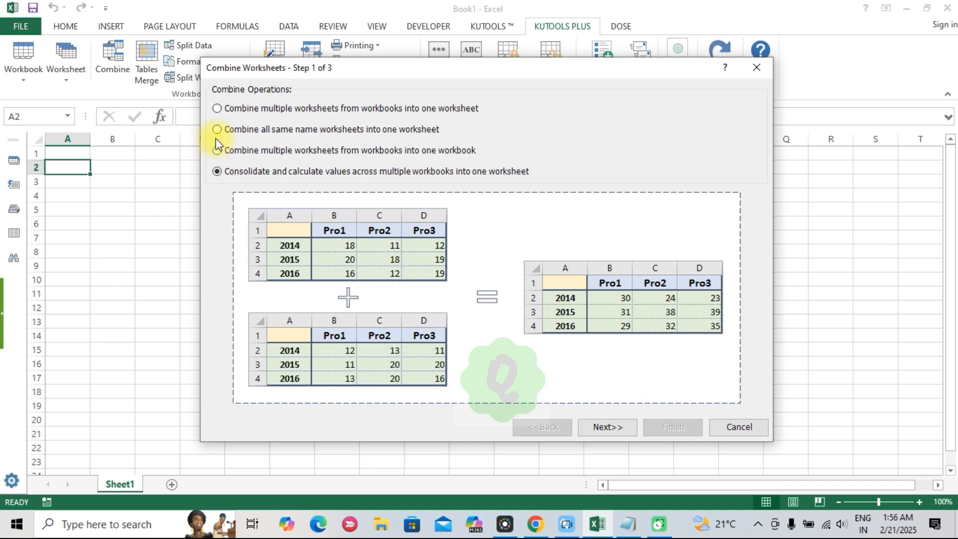
pyautogui.click(217, 109)
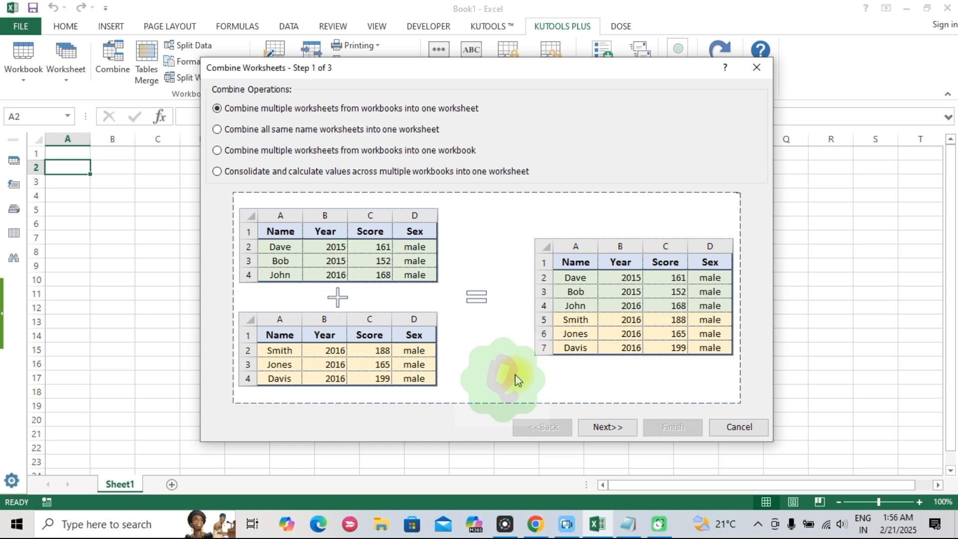
pyautogui.moveTo(577, 394)
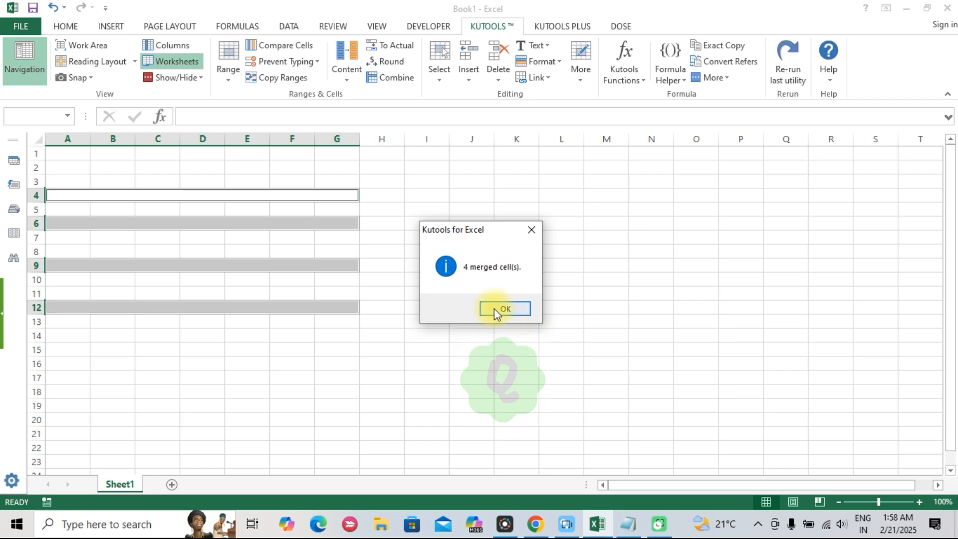
pyautogui.click(503, 308)
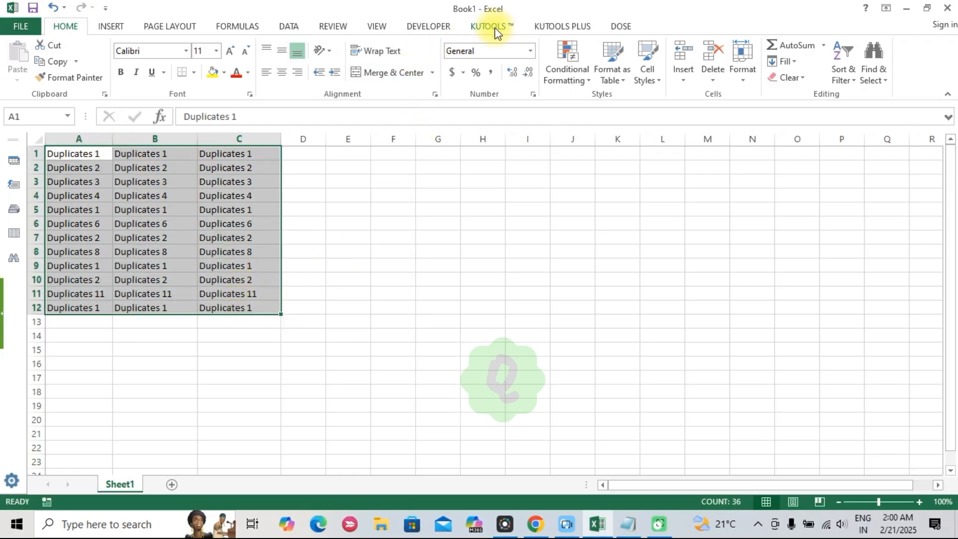
# - Open Kutools' Sort Range Randomly dialog, view its Select tab, and close it unapplied
pyautogui.click(491, 26)
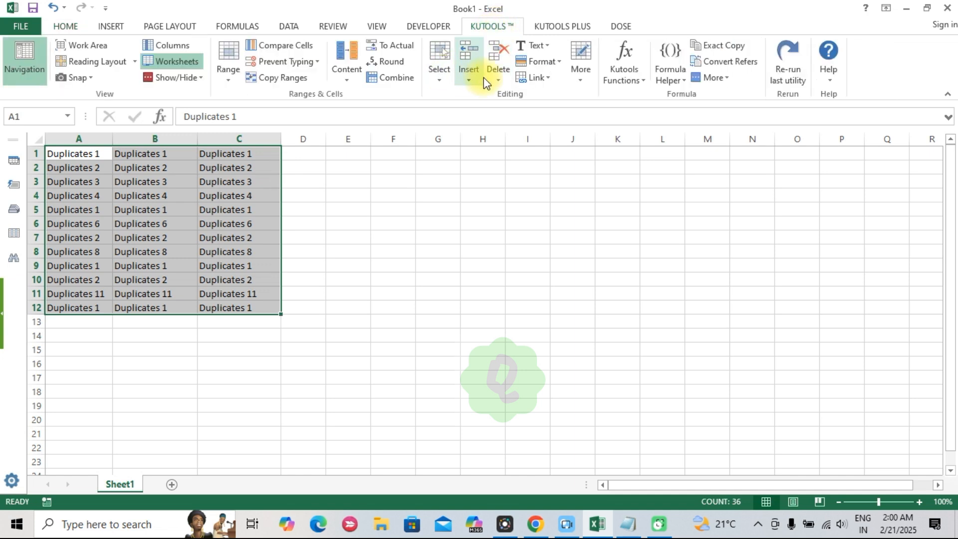
pyautogui.click(439, 60)
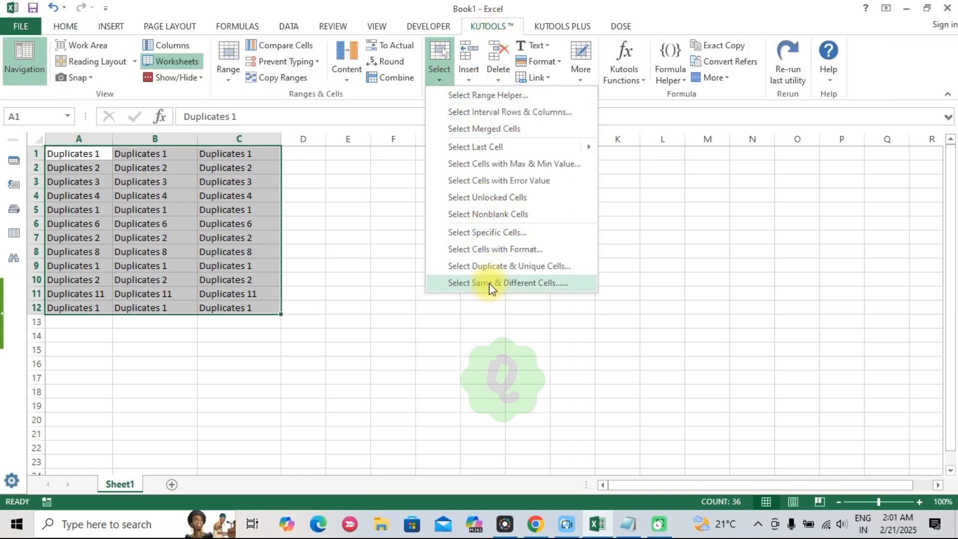
pyautogui.click(509, 265)
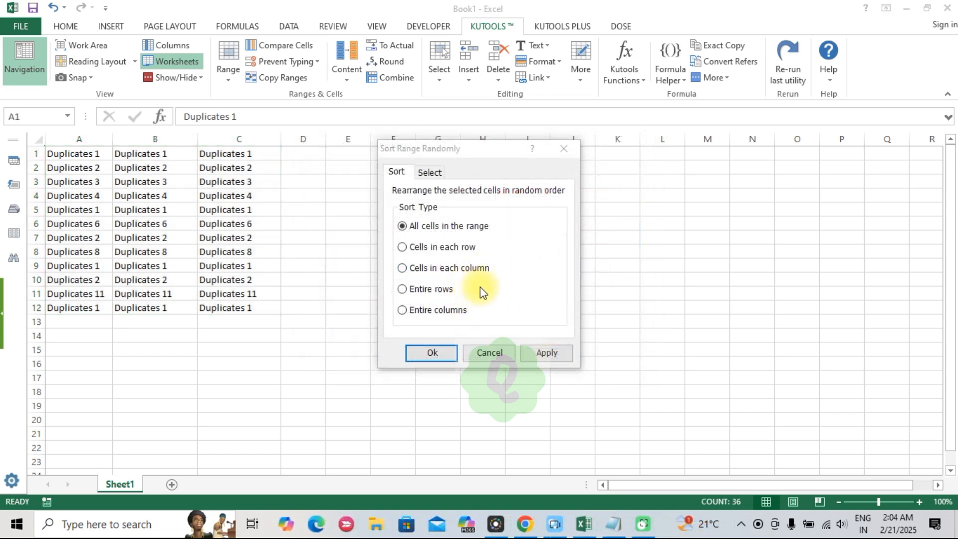
pyautogui.click(430, 171)
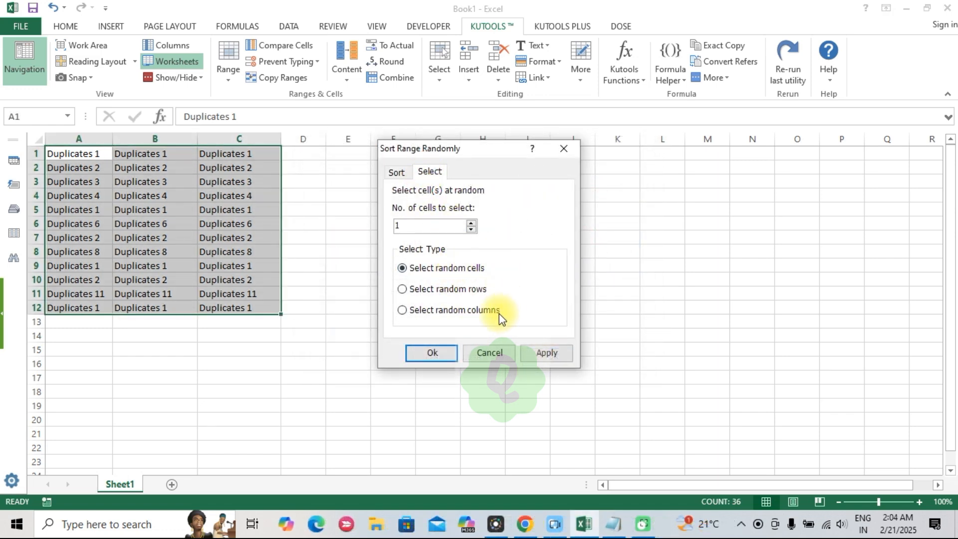
pyautogui.click(396, 172)
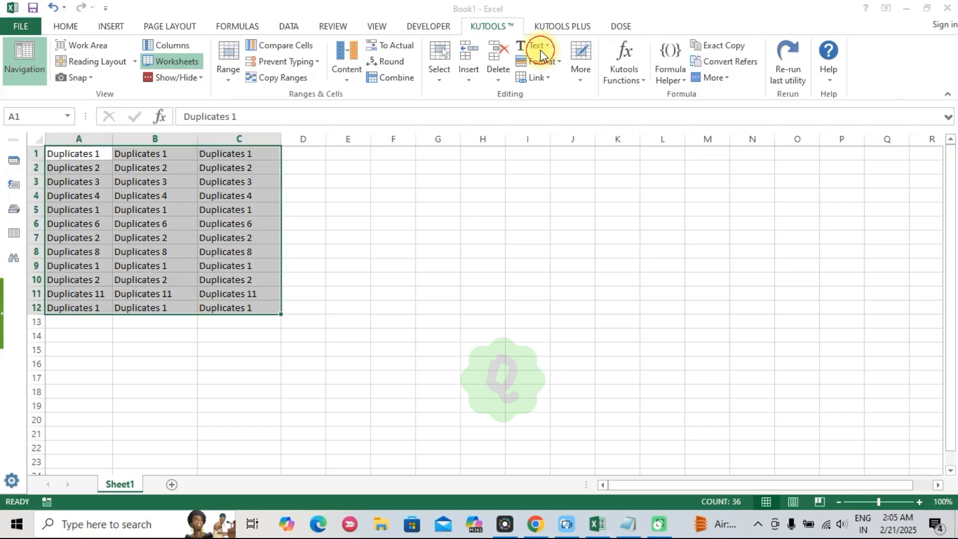
# - Open the Kutools Text tools list
pyautogui.click(535, 45)
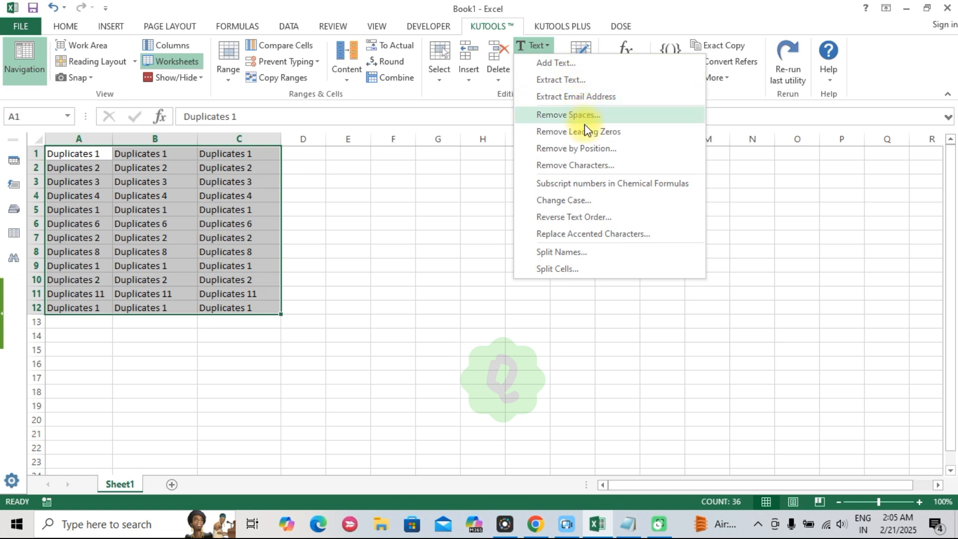
pyautogui.moveTo(564, 141)
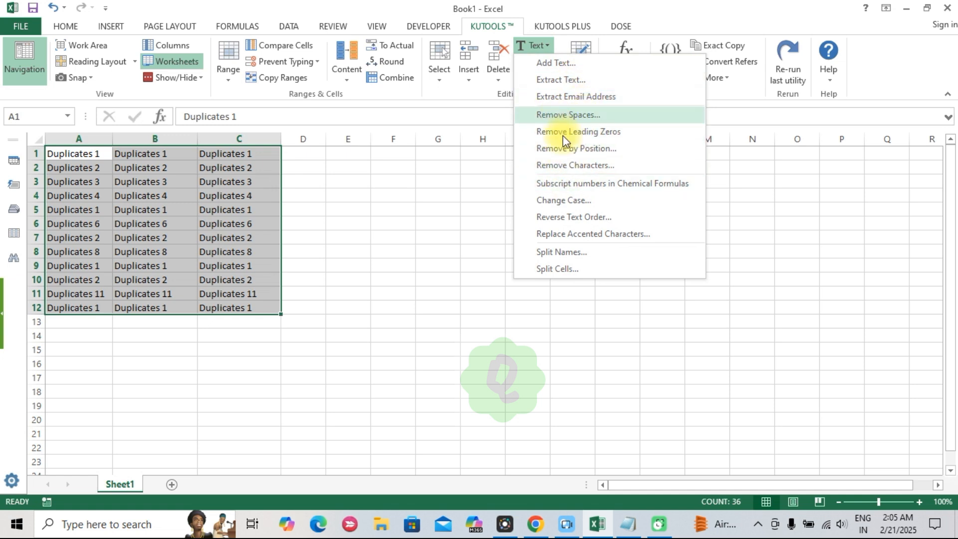
pyautogui.moveTo(563, 204)
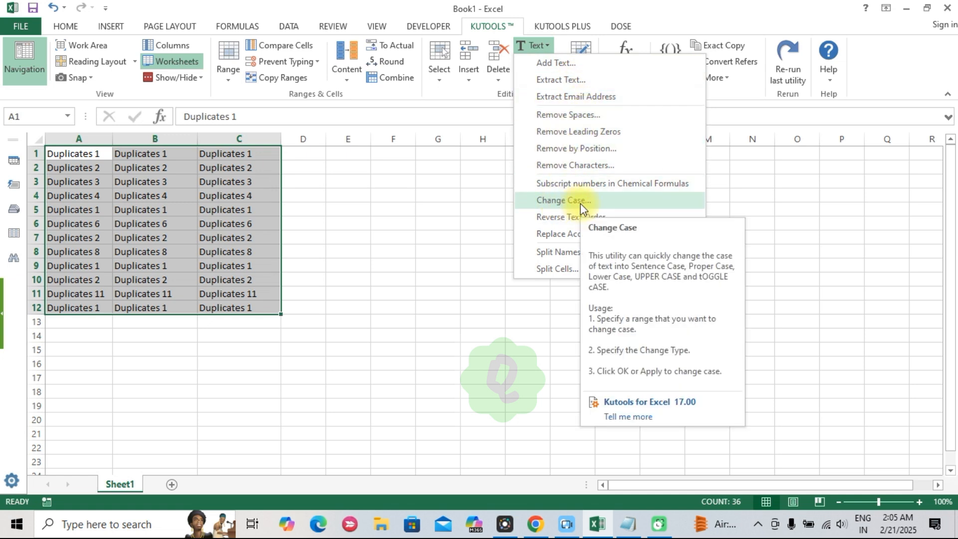
pyautogui.moveTo(548, 168)
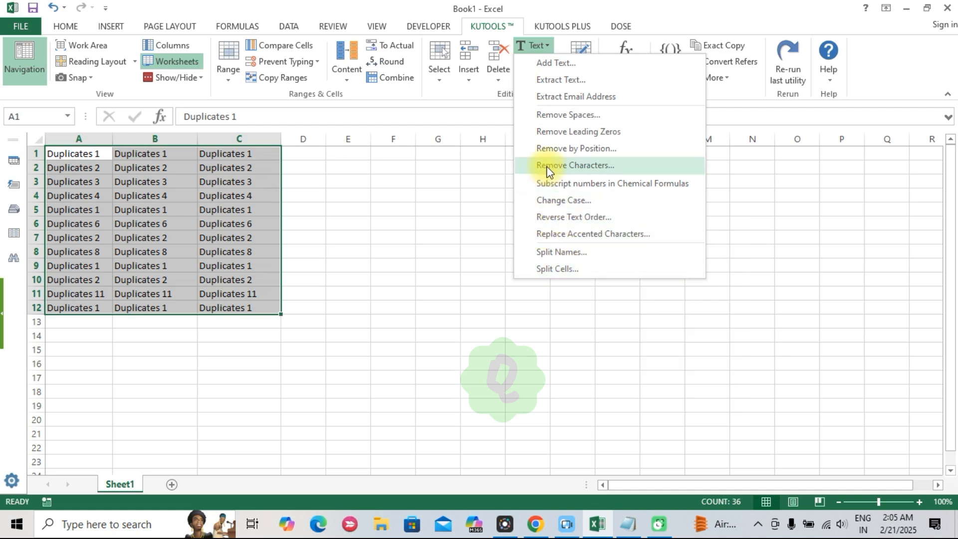
pyautogui.moveTo(552, 101)
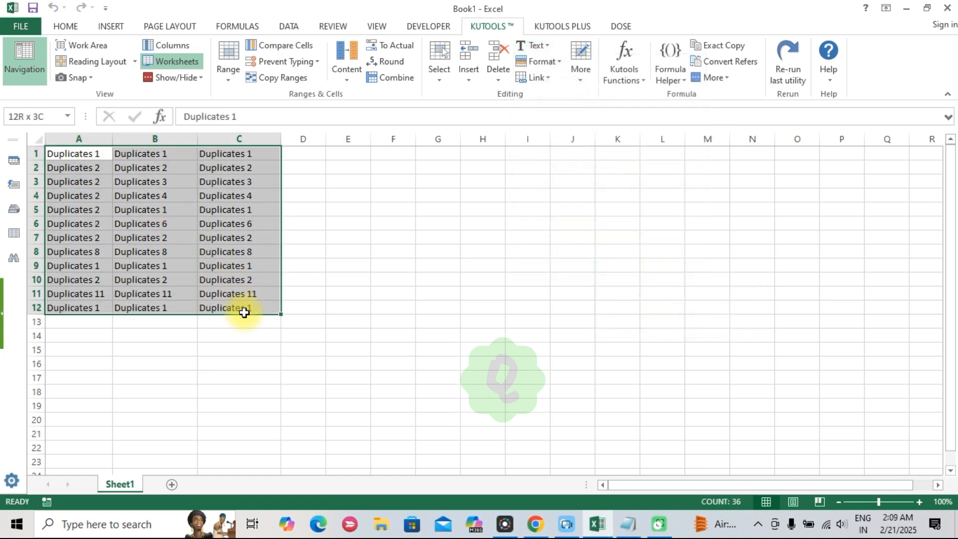
# - Merge the adjacent identical Duplicates 2 cells in column A with Merge Same Cells
pyautogui.click(228, 60)
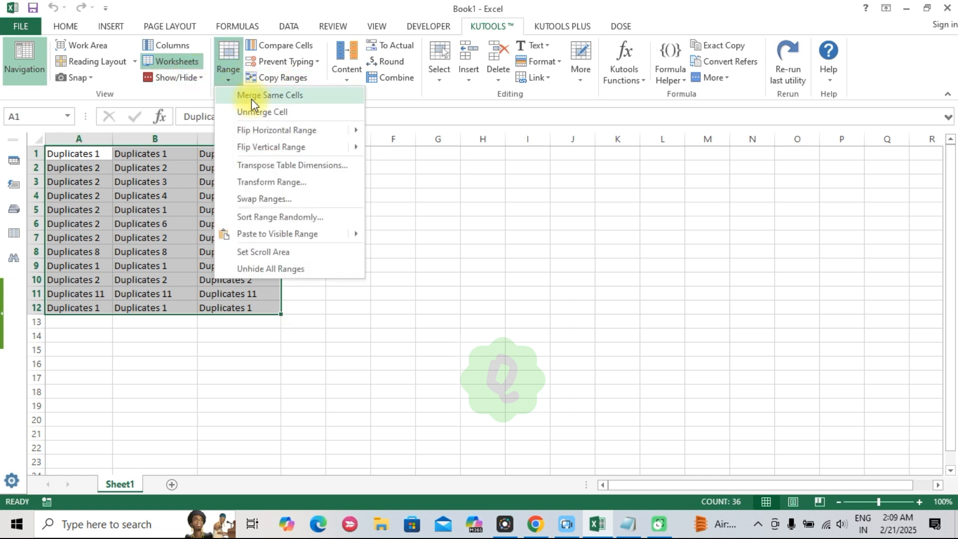
pyautogui.click(270, 95)
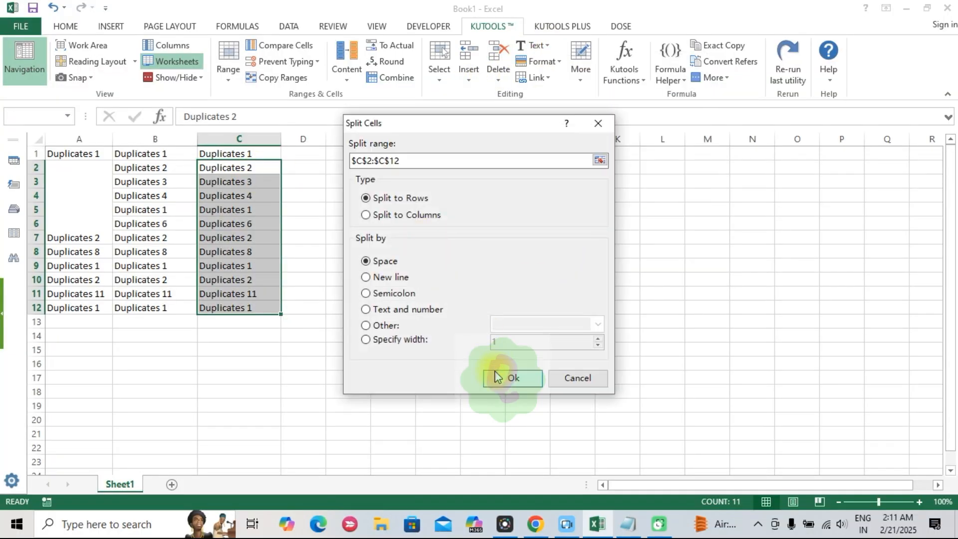
# - Confirm splitting the column C cells into rows by space
pyautogui.click(512, 377)
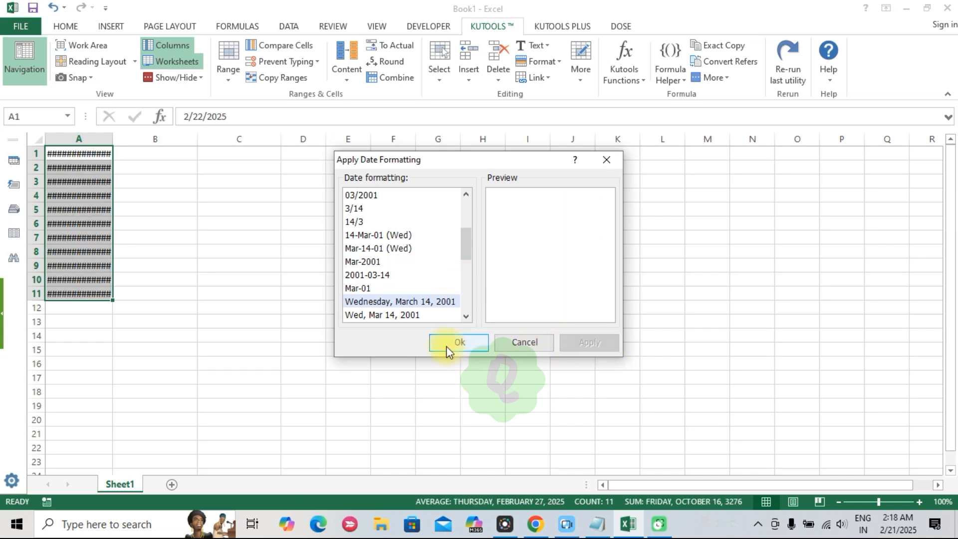
# - Apply the long weekday date format, Saturday, February 22, 2025 through Tuesday, March 4, 2025
pyautogui.click(459, 342)
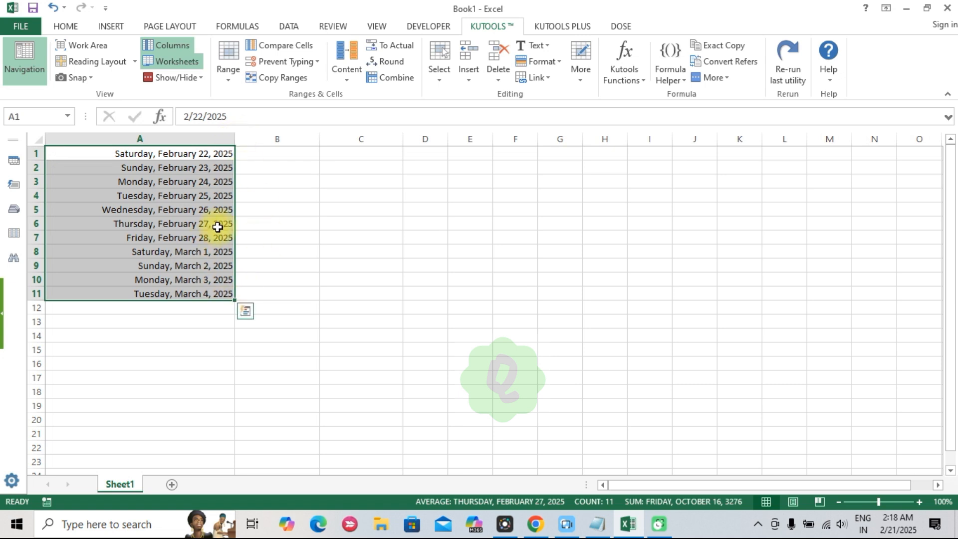
pyautogui.moveTo(326, 288)
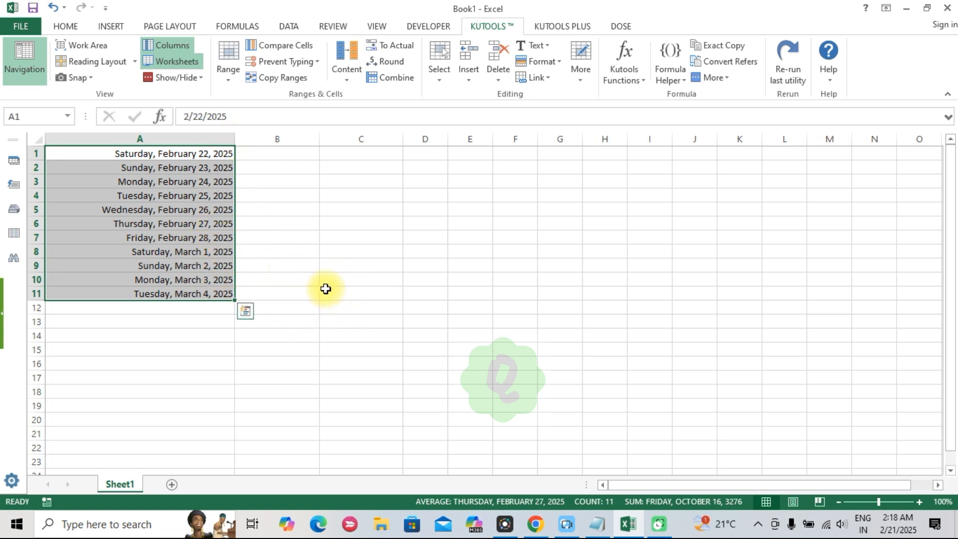
pyautogui.moveTo(335, 291)
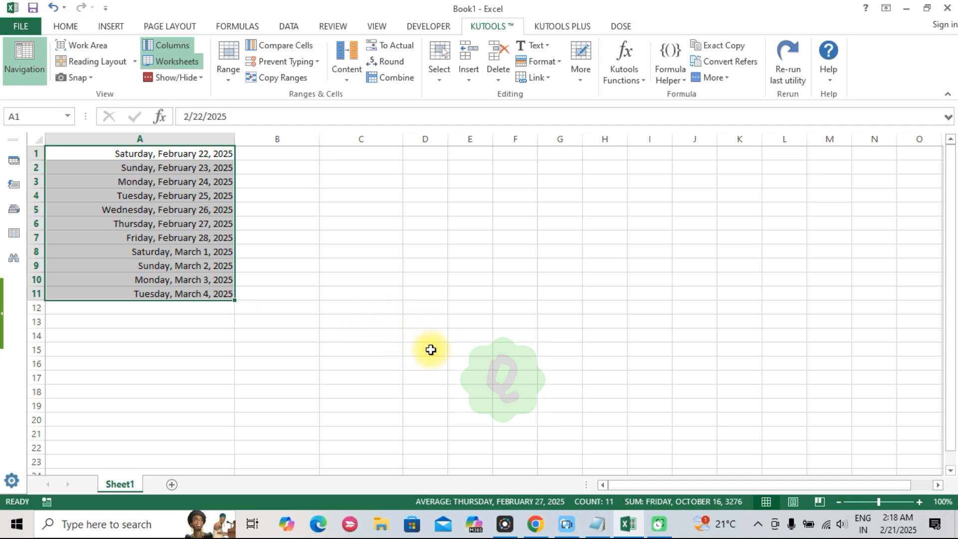
pyautogui.moveTo(437, 344)
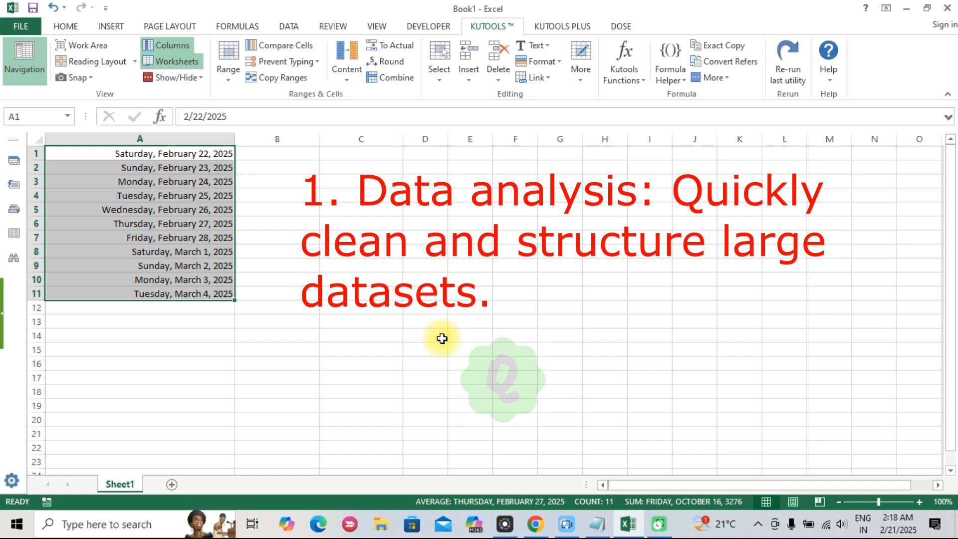
pyautogui.click(425, 335)
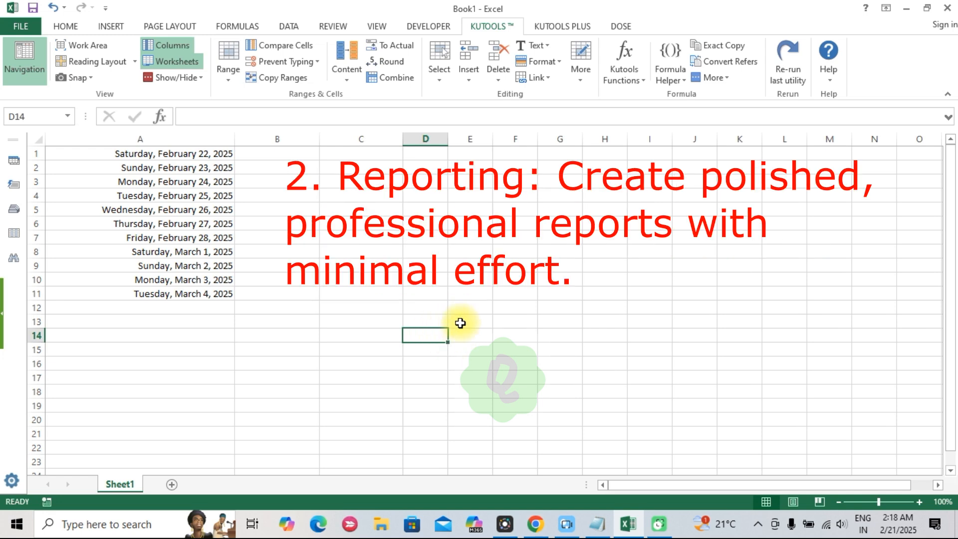
pyautogui.moveTo(466, 327)
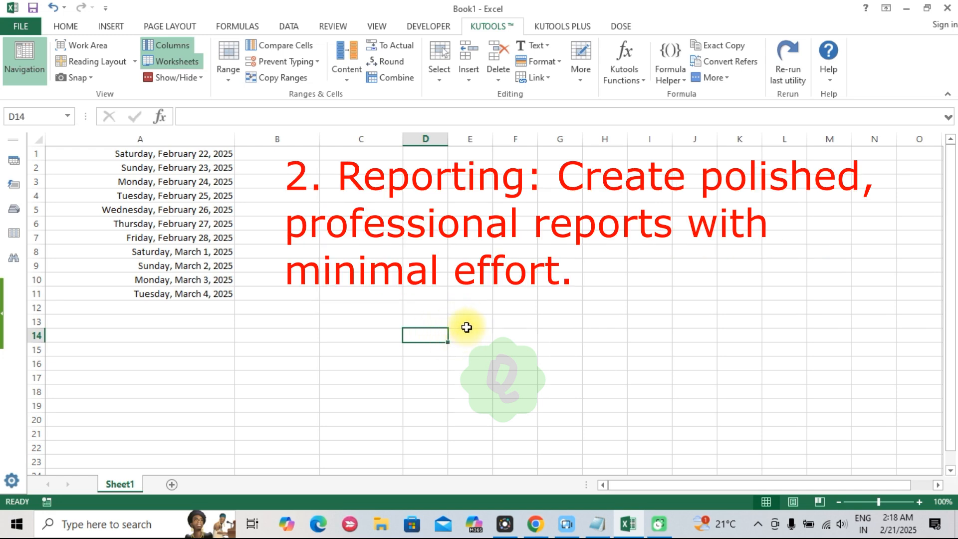
pyautogui.moveTo(464, 336)
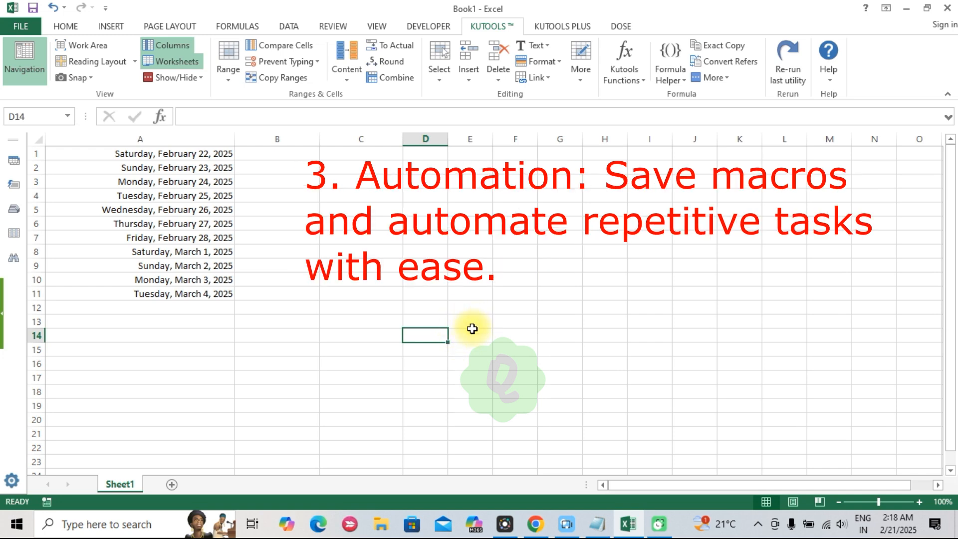
pyautogui.moveTo(433, 308)
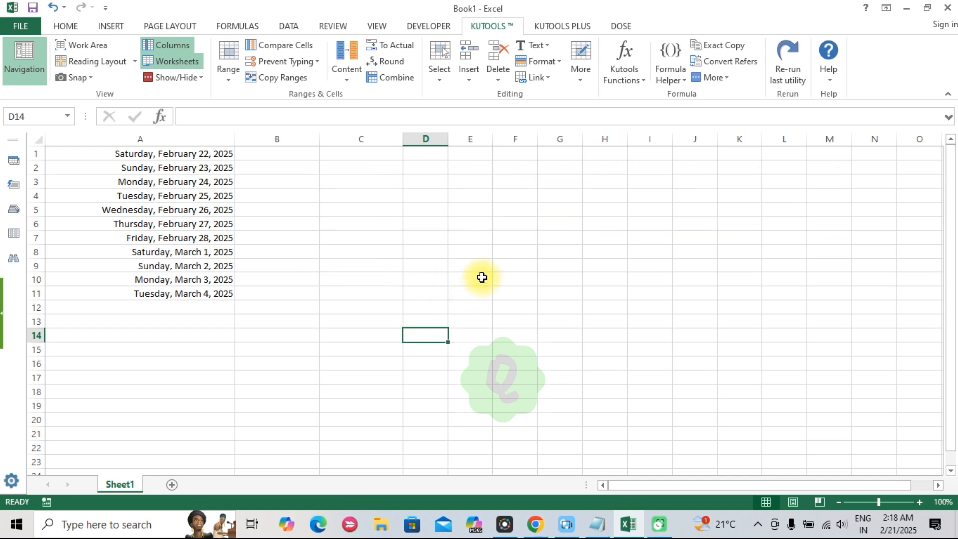
pyautogui.moveTo(461, 286)
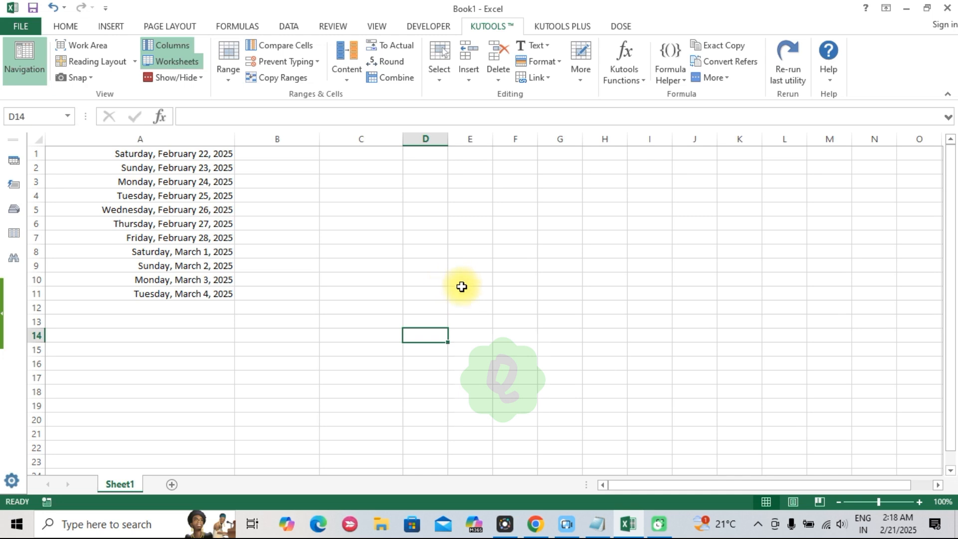
pyautogui.moveTo(458, 269)
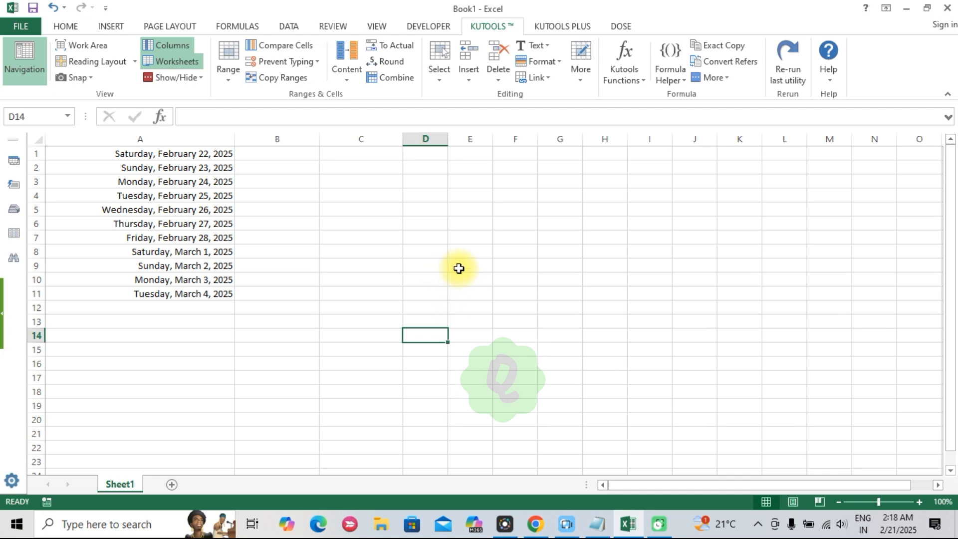
pyautogui.moveTo(457, 291)
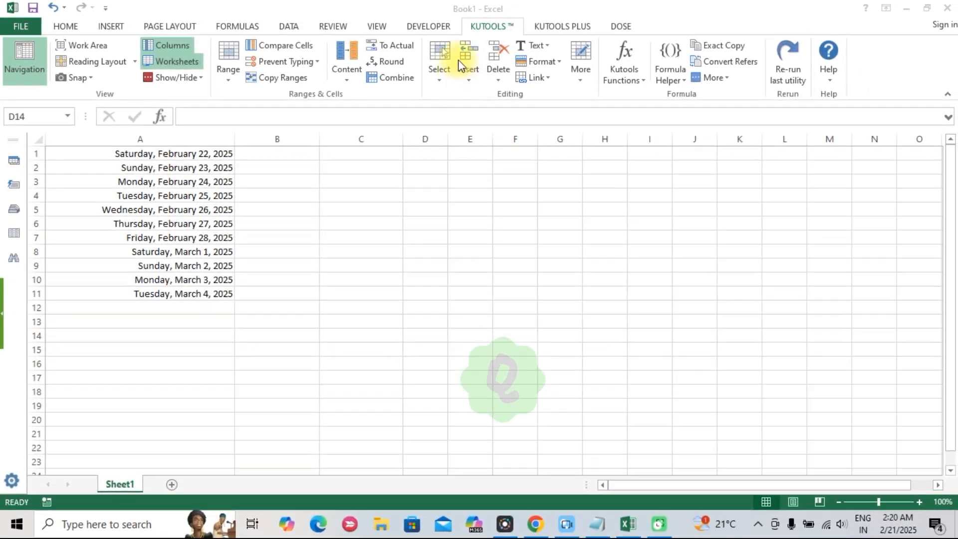
pyautogui.click(425, 335)
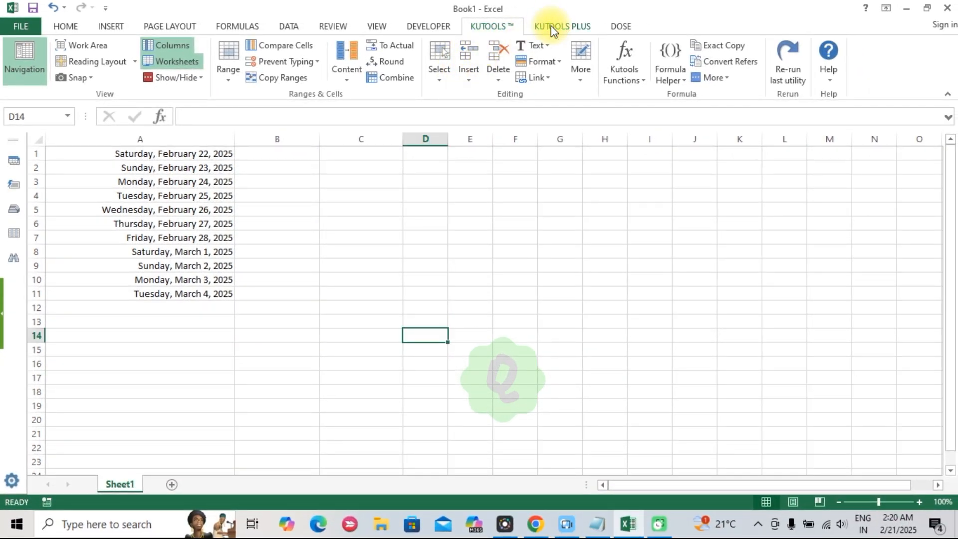
# - Show the Kutools Plus ribbon with its workbook, security and mailing tools
pyautogui.click(561, 26)
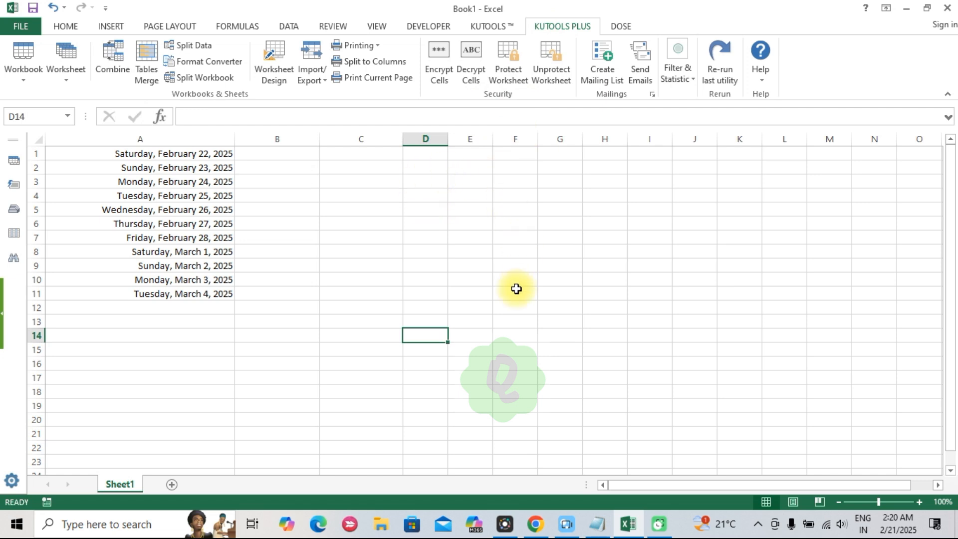
pyautogui.moveTo(463, 281)
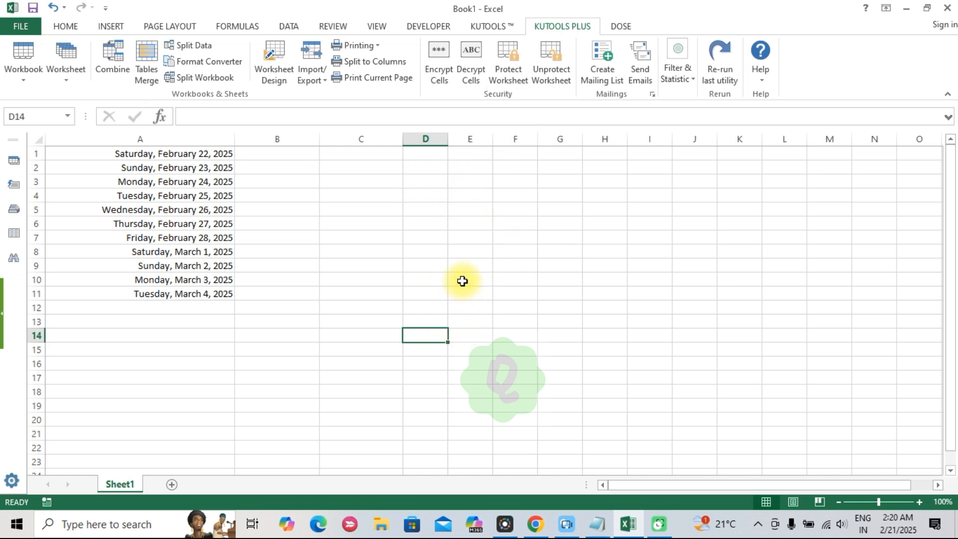
pyautogui.moveTo(452, 294)
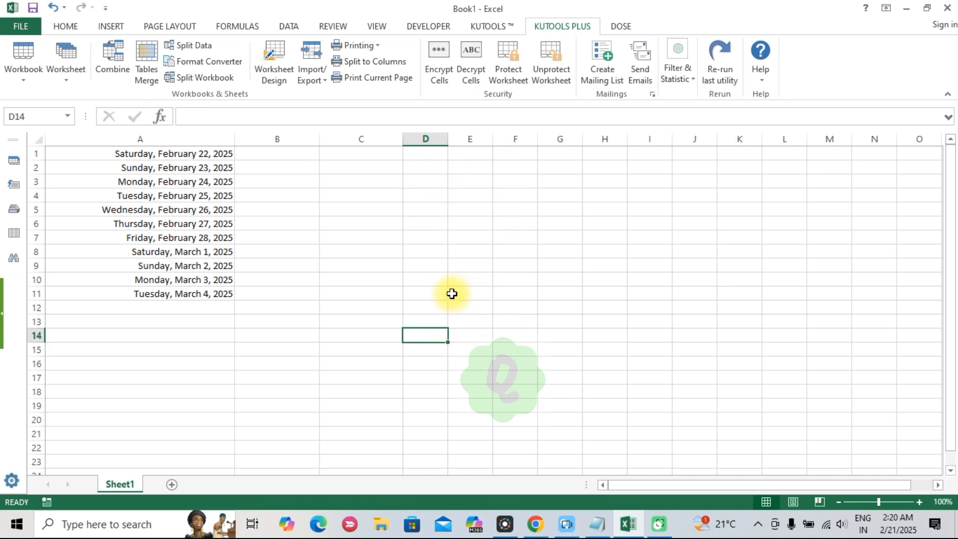
pyautogui.moveTo(479, 294)
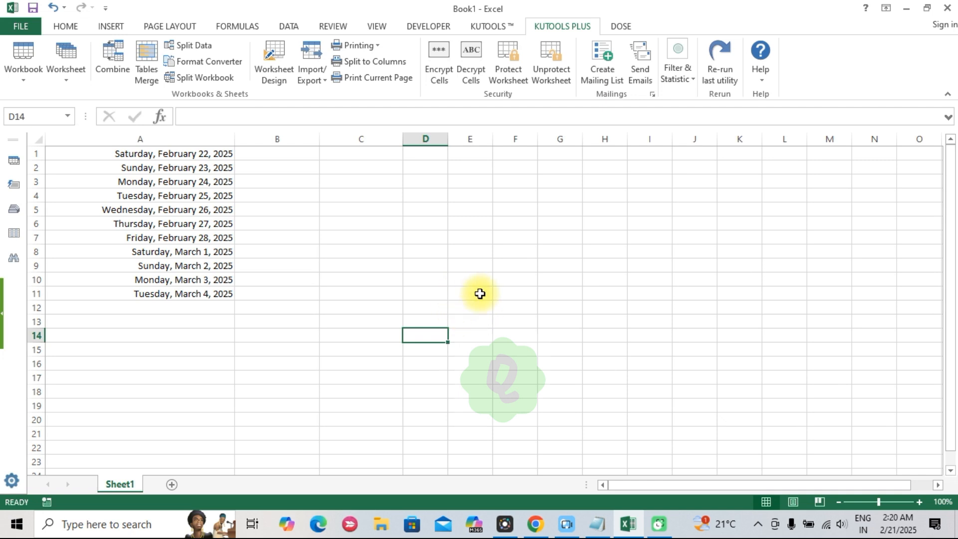
pyautogui.moveTo(461, 297)
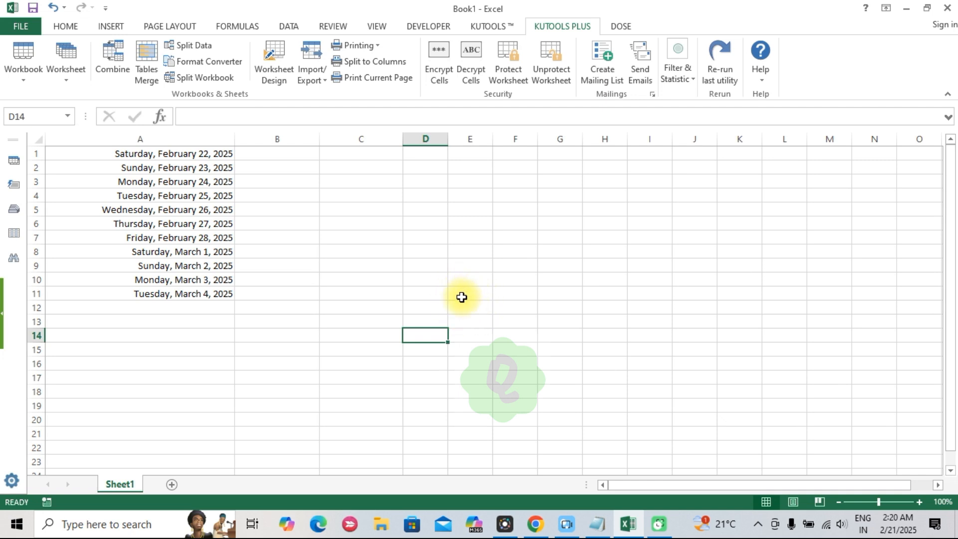
pyautogui.moveTo(464, 267)
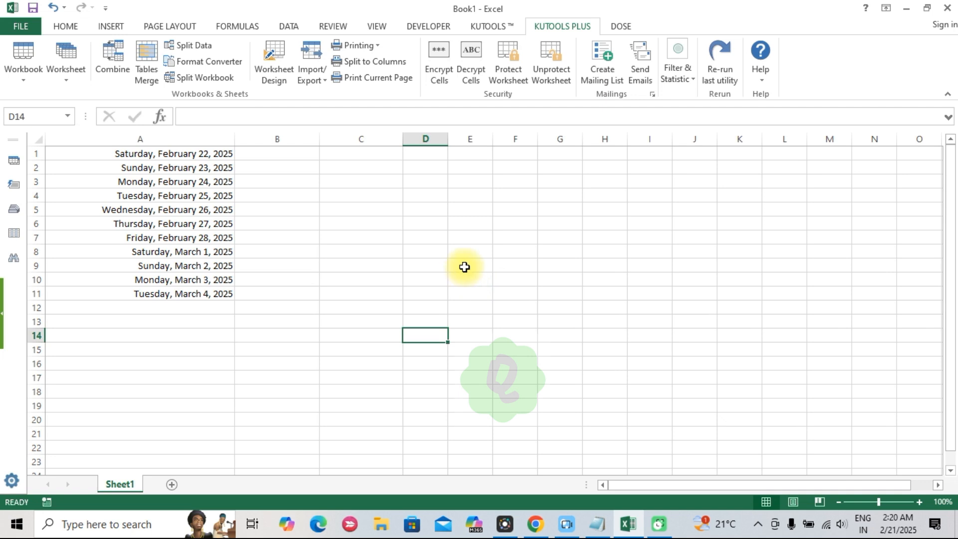
pyautogui.moveTo(460, 263)
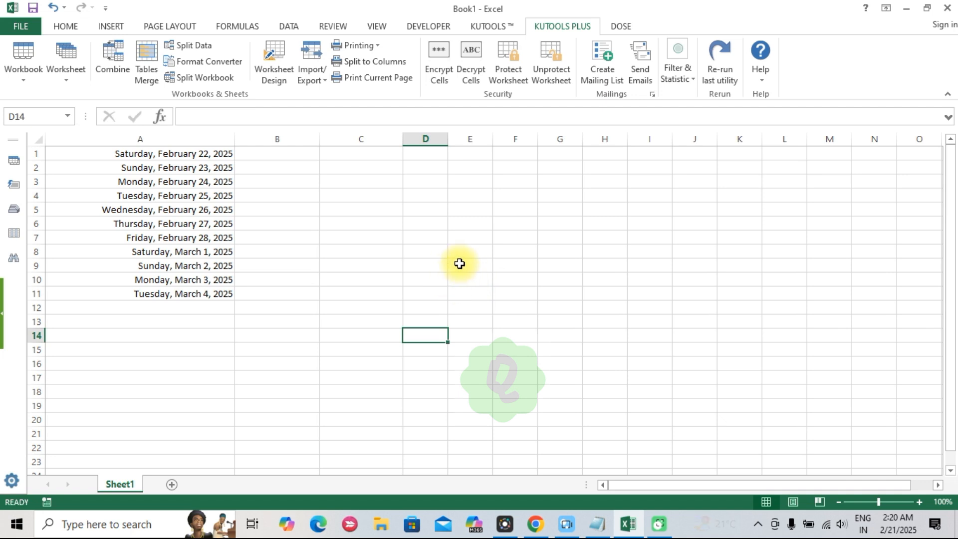
pyautogui.moveTo(464, 287)
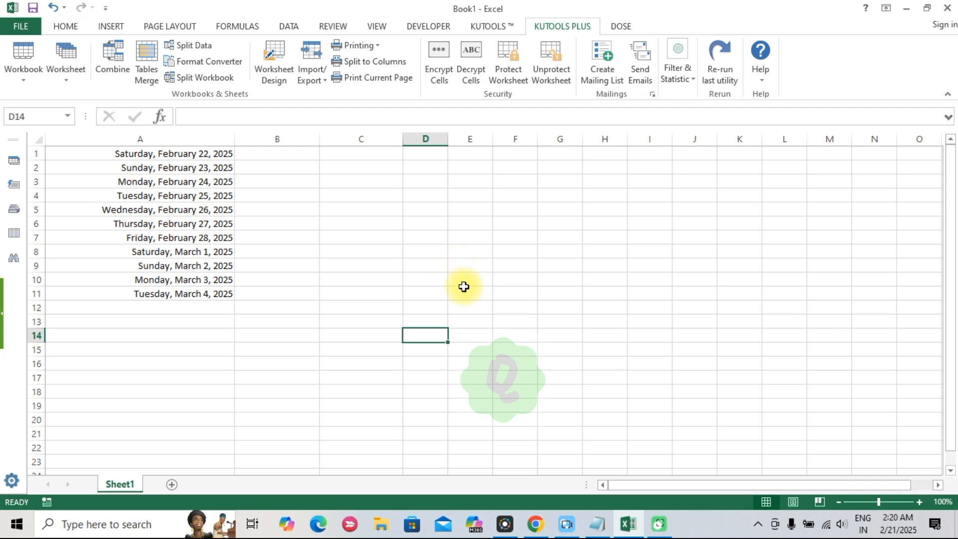